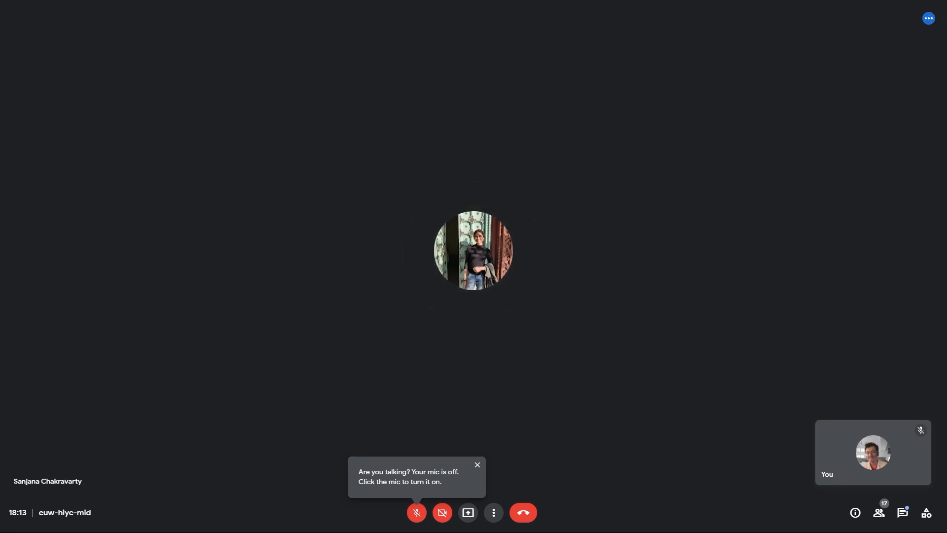
pyautogui.click(477, 465)
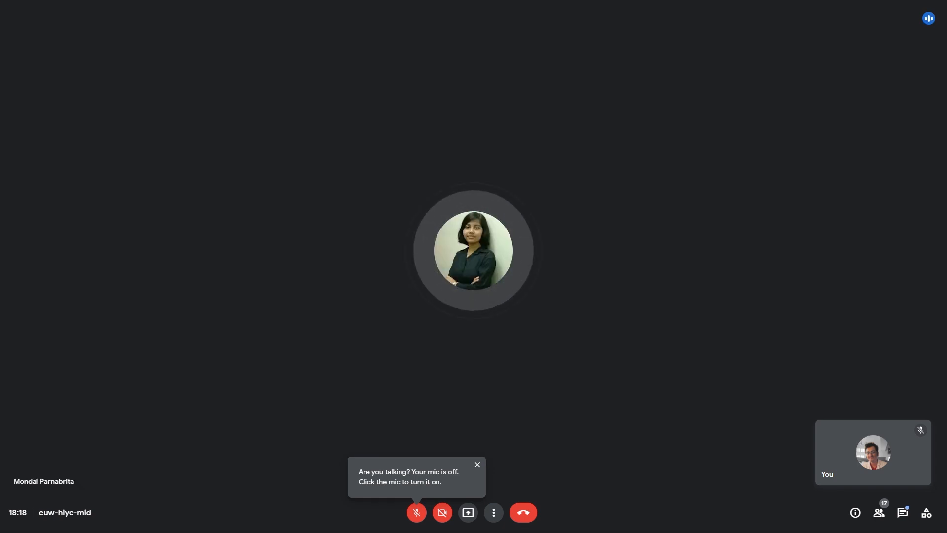
pyautogui.click(477, 464)
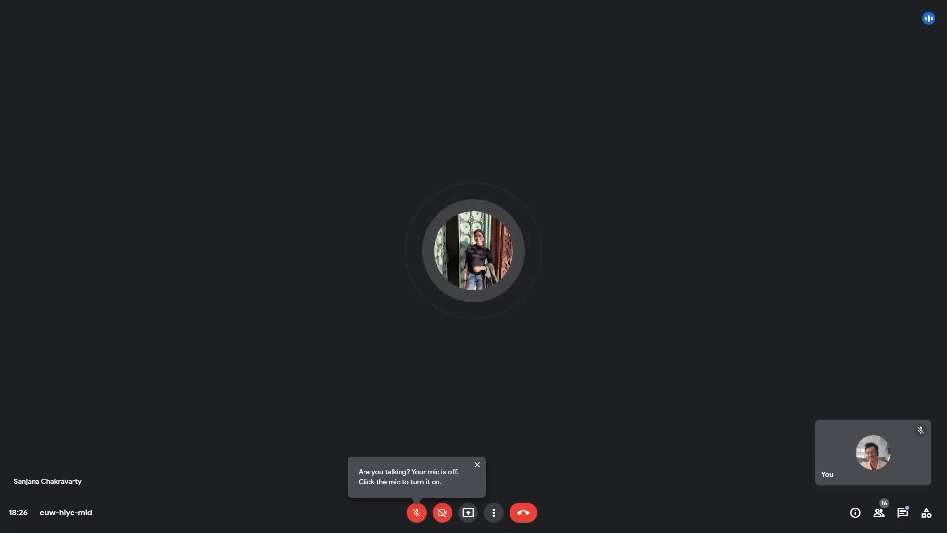
pyautogui.click(477, 465)
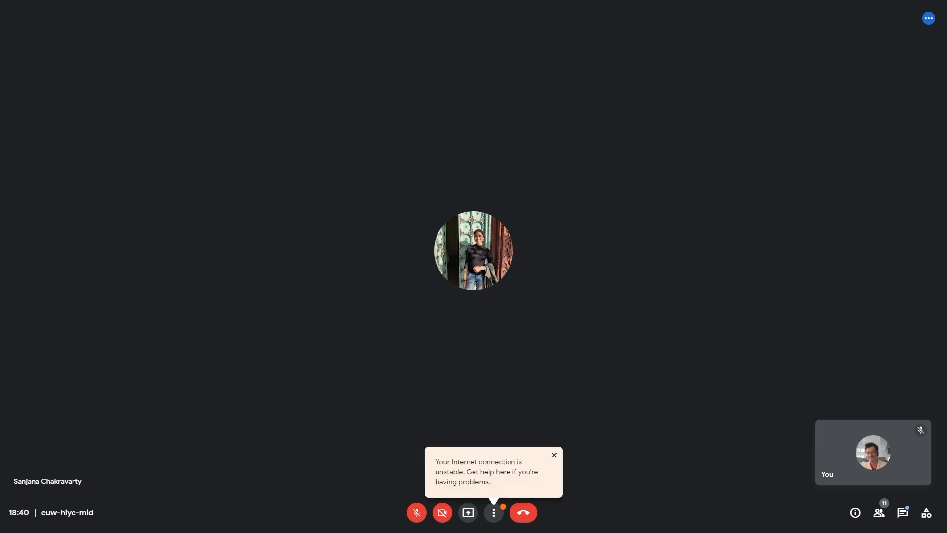
pyautogui.click(554, 454)
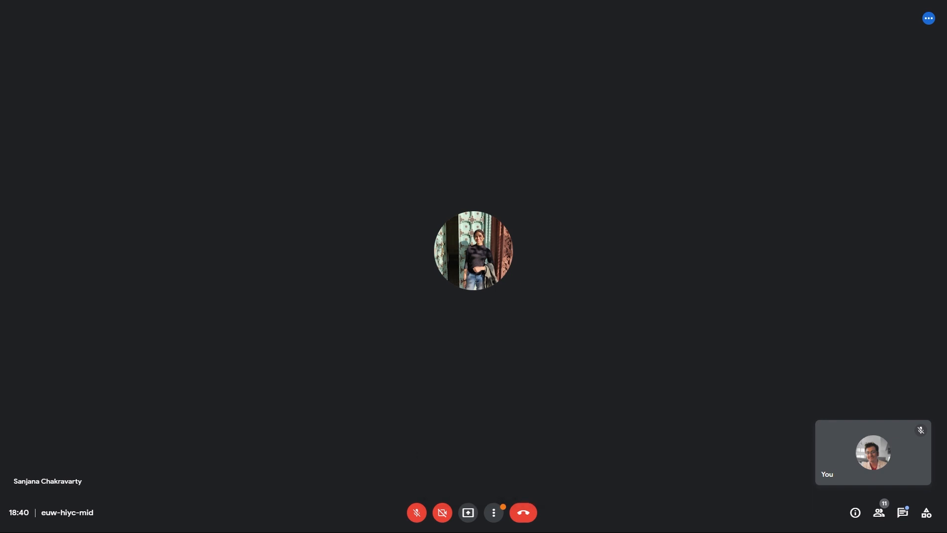